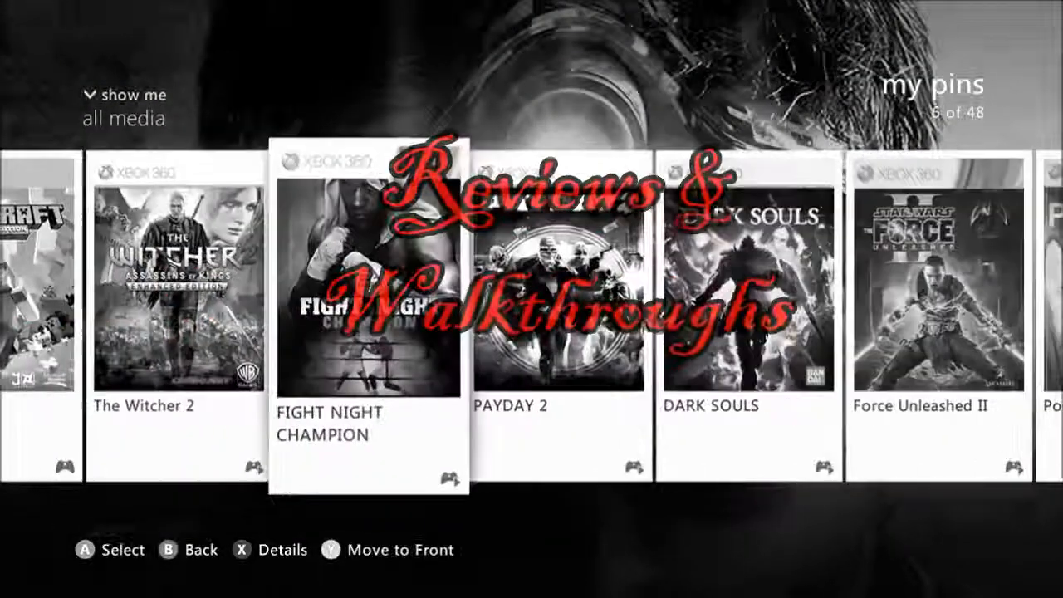
pyautogui.hscroll(3)
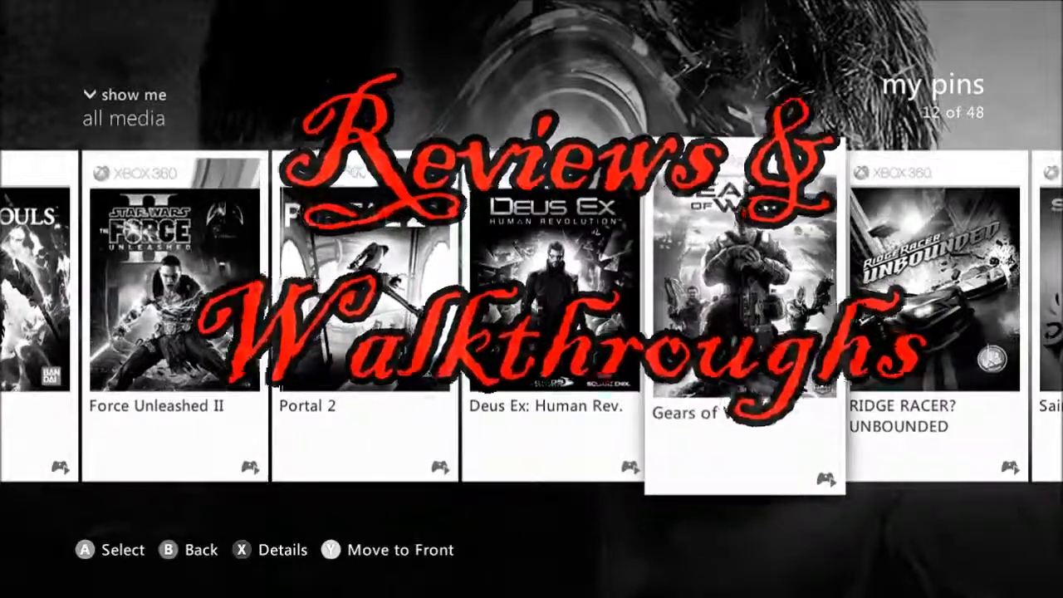
pyautogui.hscroll(3)
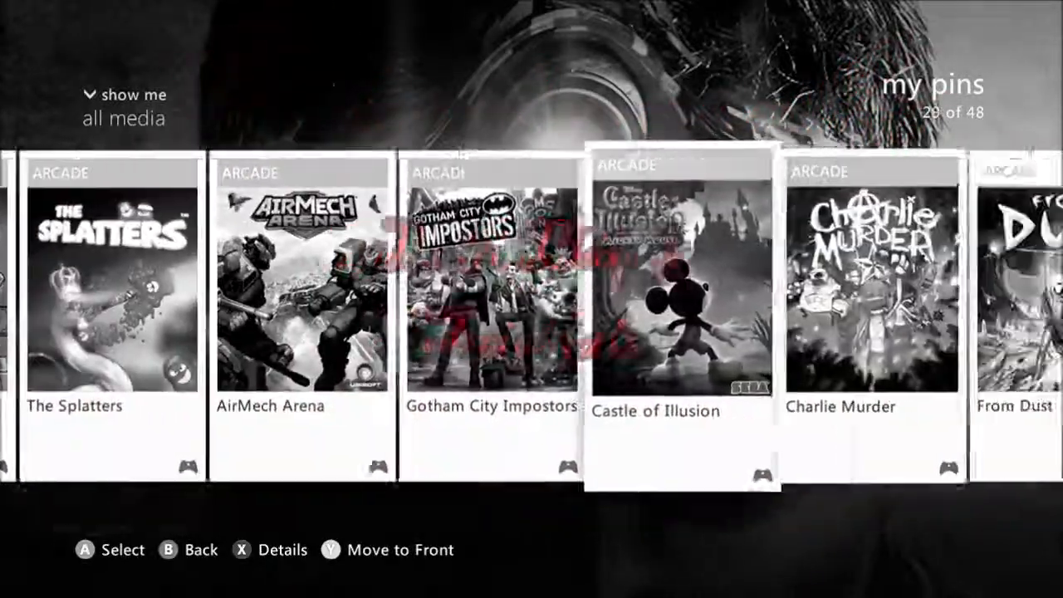
pyautogui.hscroll(3)
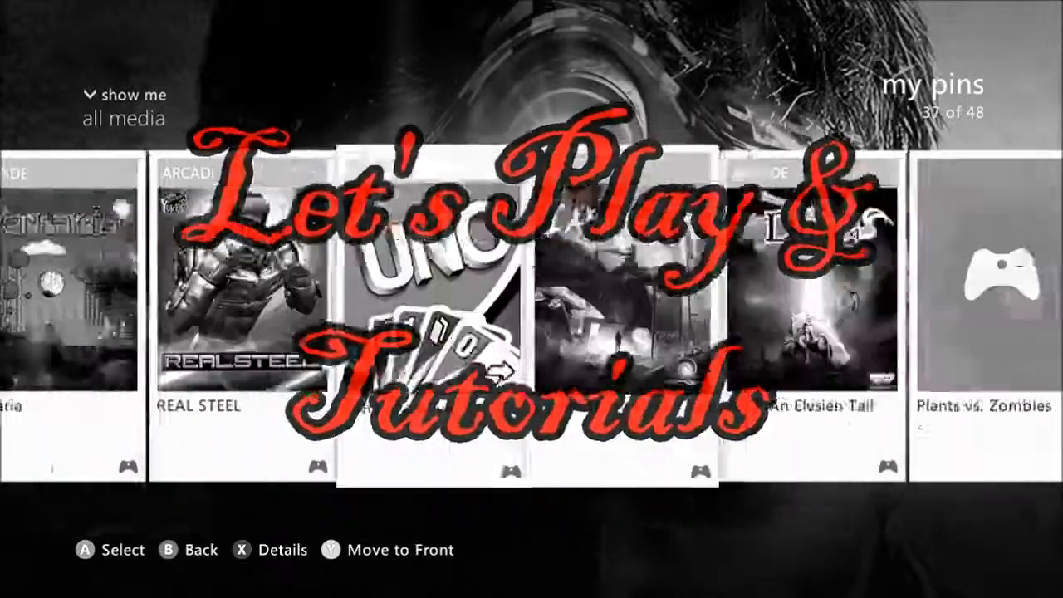